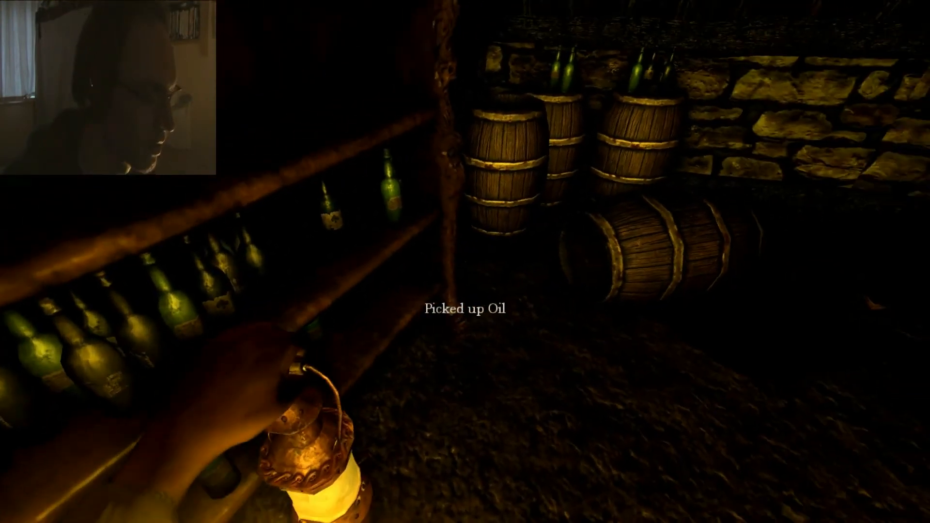
Pick up the lantern oil flask from the bottle rack in the wine cellar.
key("Tab")
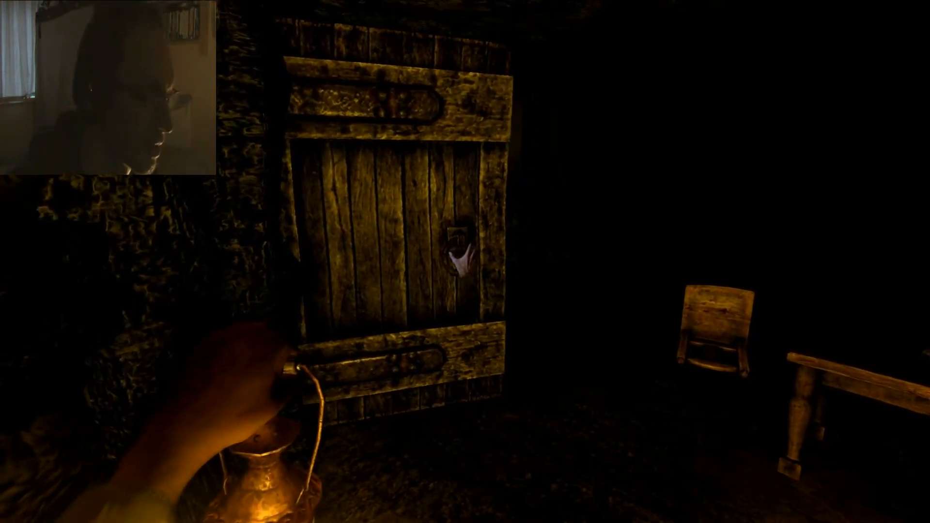
Walk back to the wine bottle racks beside the cellar's stone wall, lantern in hand.
key("Tab")
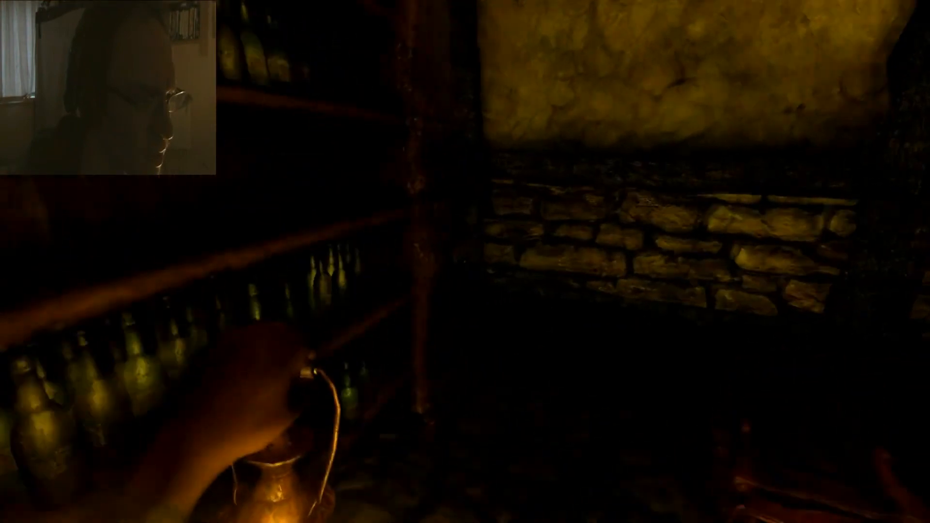
mouse_move(465, 261)
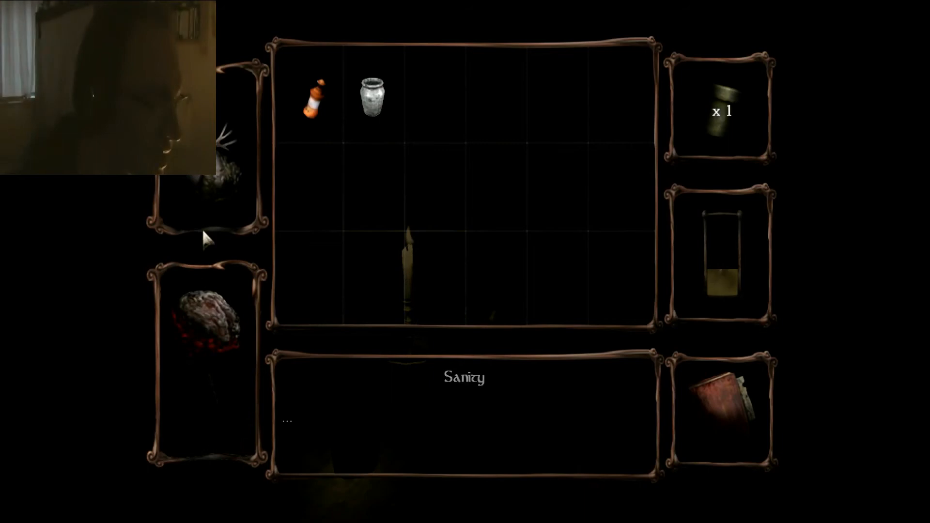
mouse_move(214, 270)
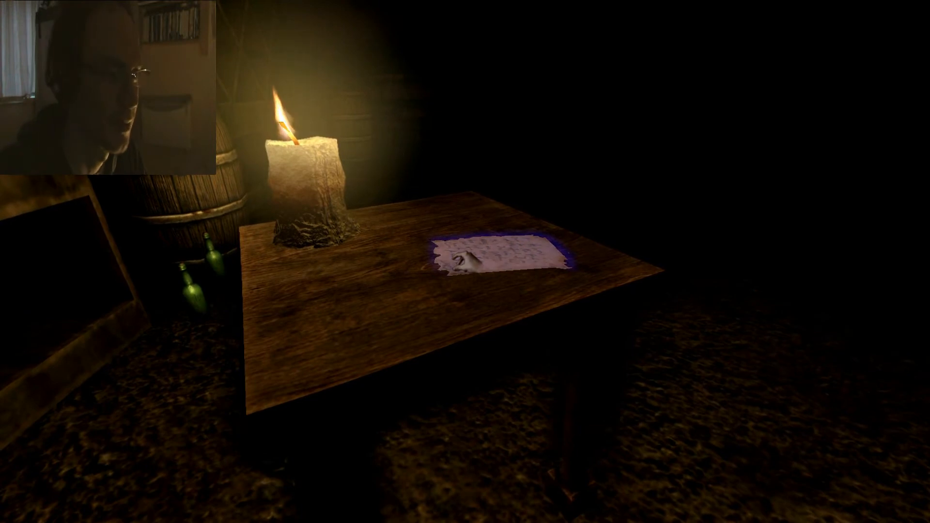
Read Daniel's note on the table and let the narrated entry finish.
left_click(481, 258)
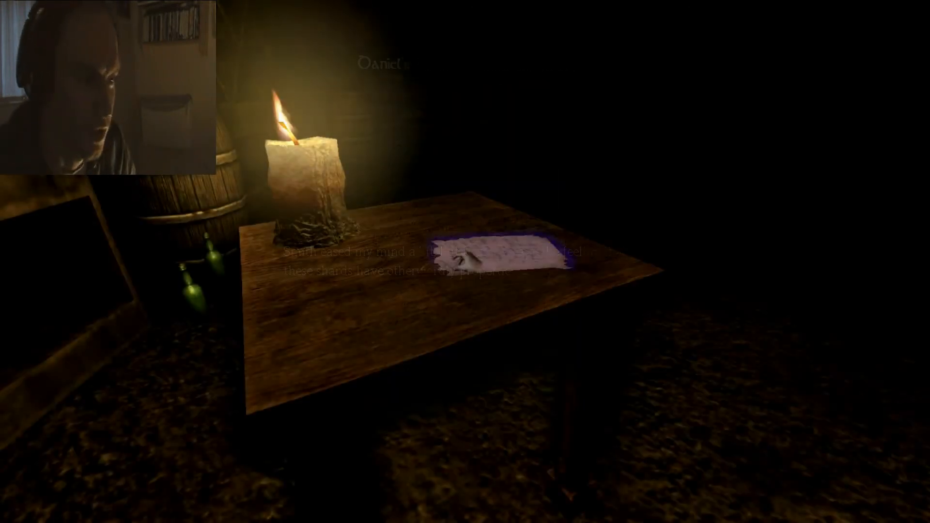
left_click(492, 256)
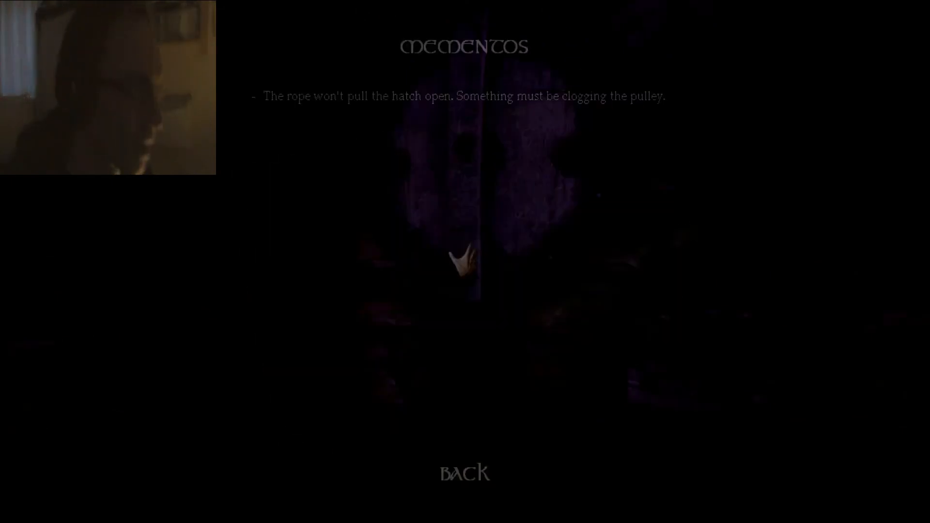
left_click(465, 473)
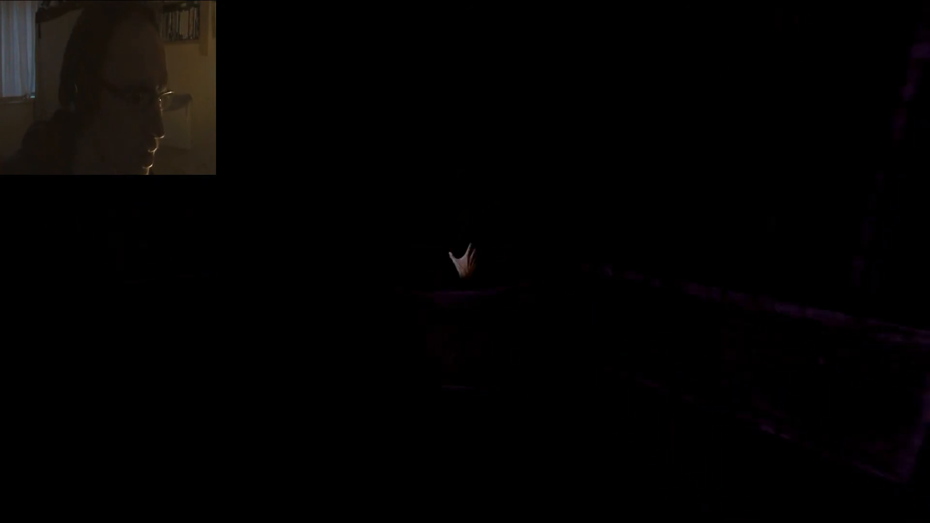